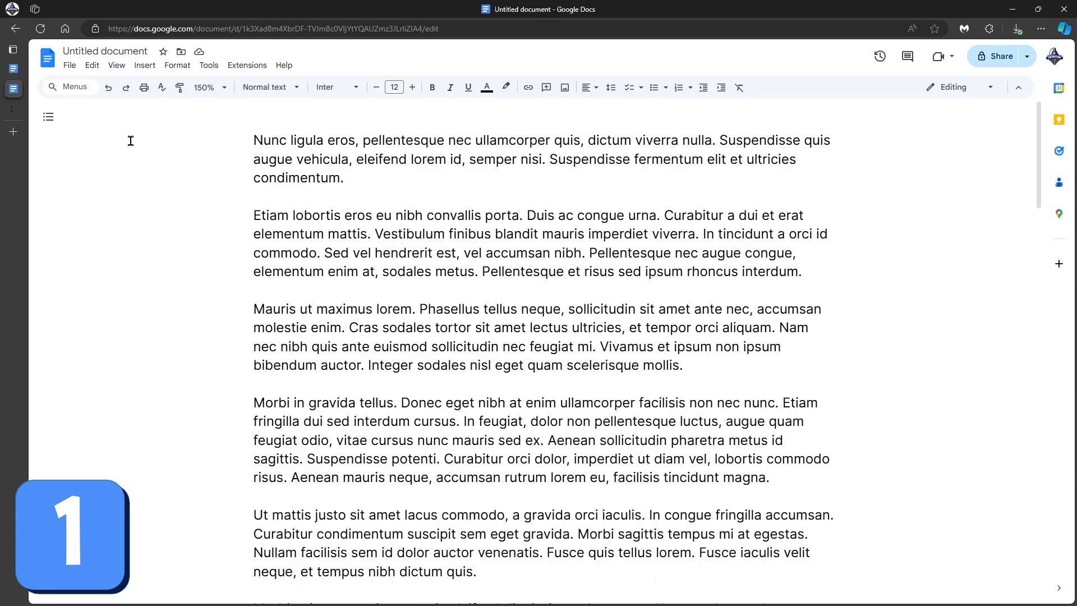
- Enlarge the selected Etiam lobortis paragraph from 12-point to 18-point font
click(431, 87)
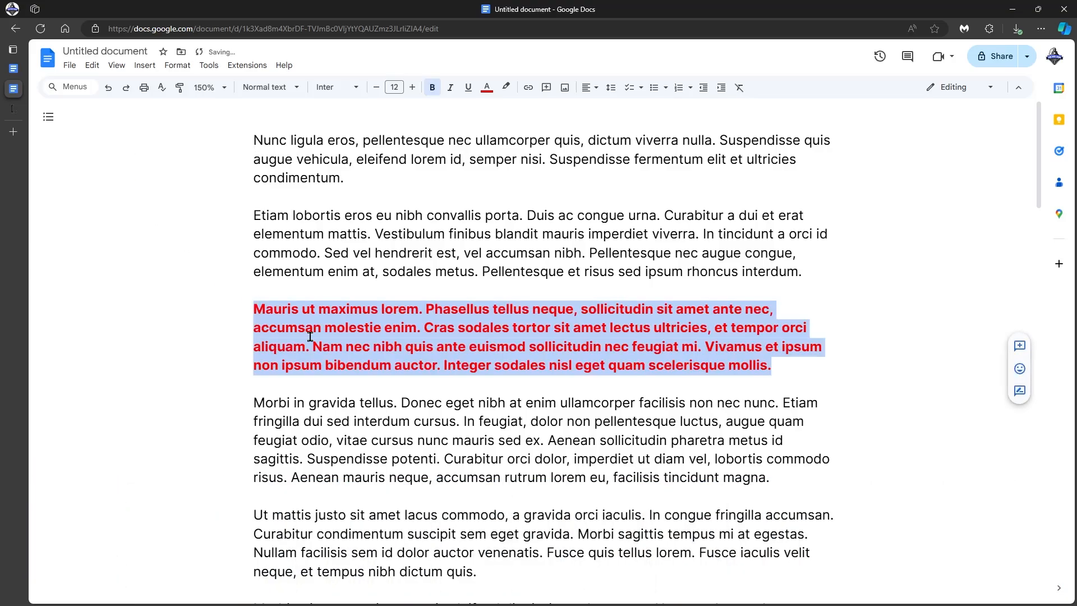
click(346, 327)
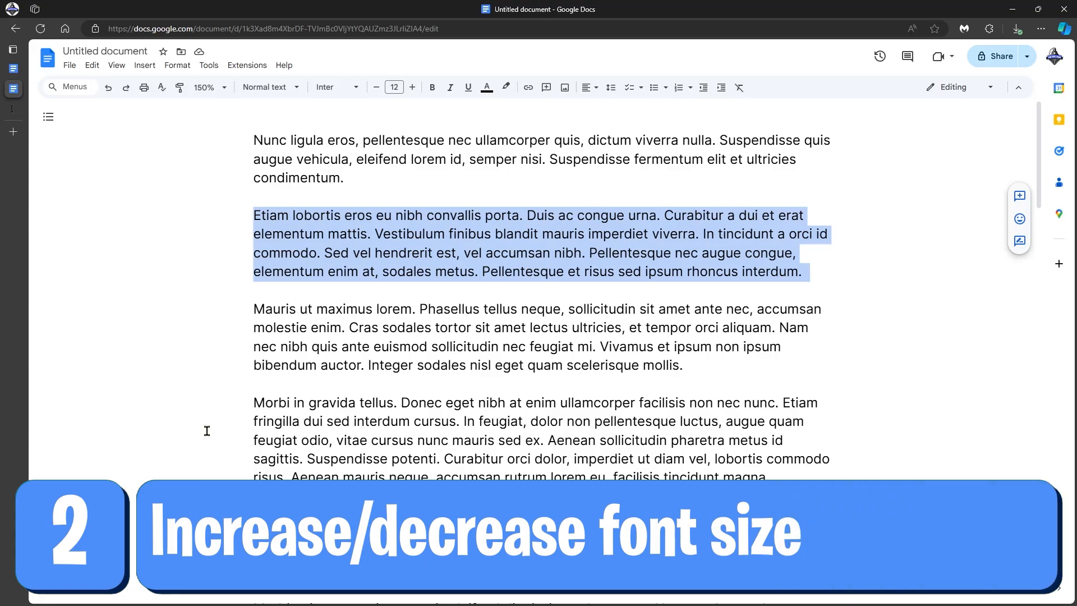
click(412, 88)
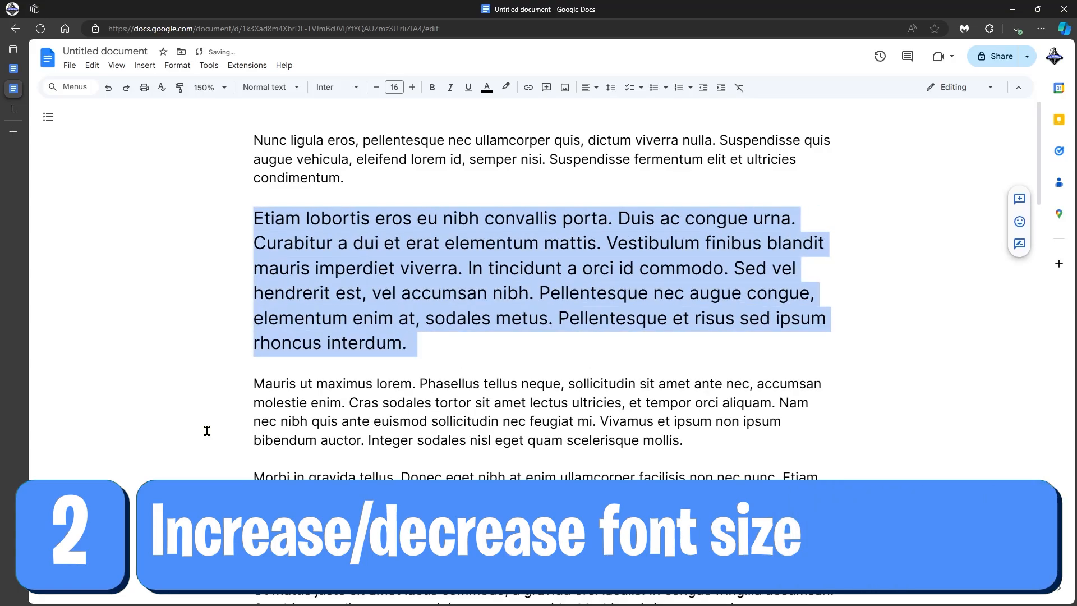
click(412, 88)
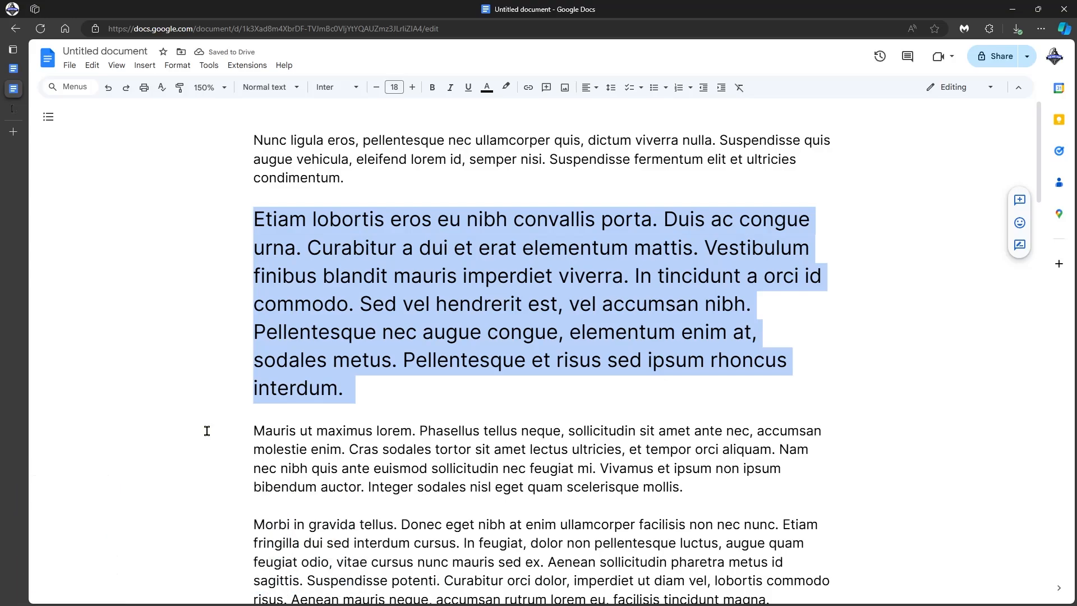
click(376, 87)
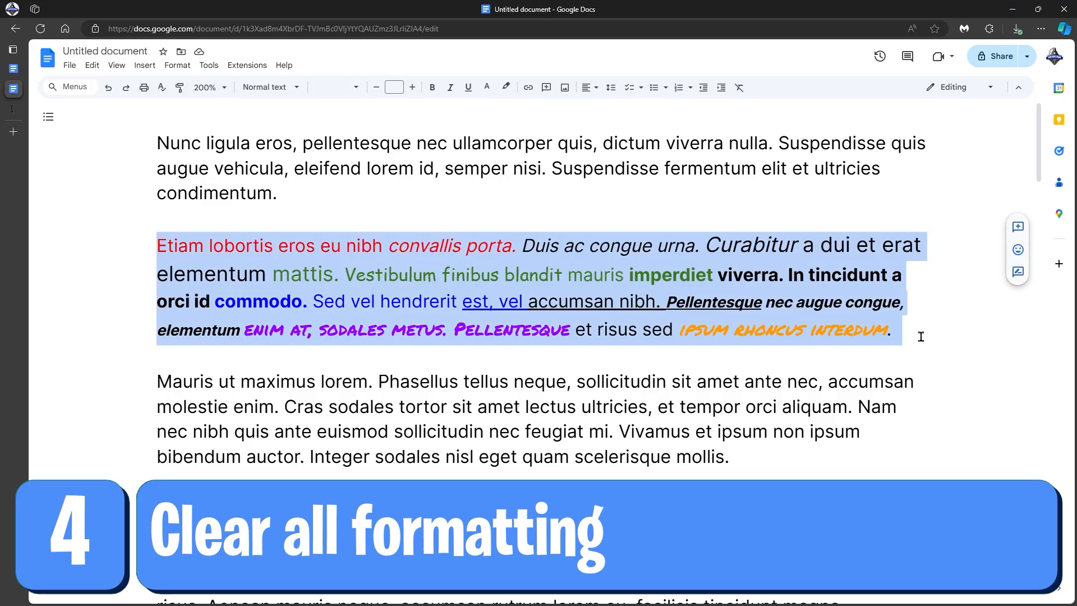
- Clear all formatting from the Etiam paragraph, restoring plain black 12-point Inter text
click(738, 88)
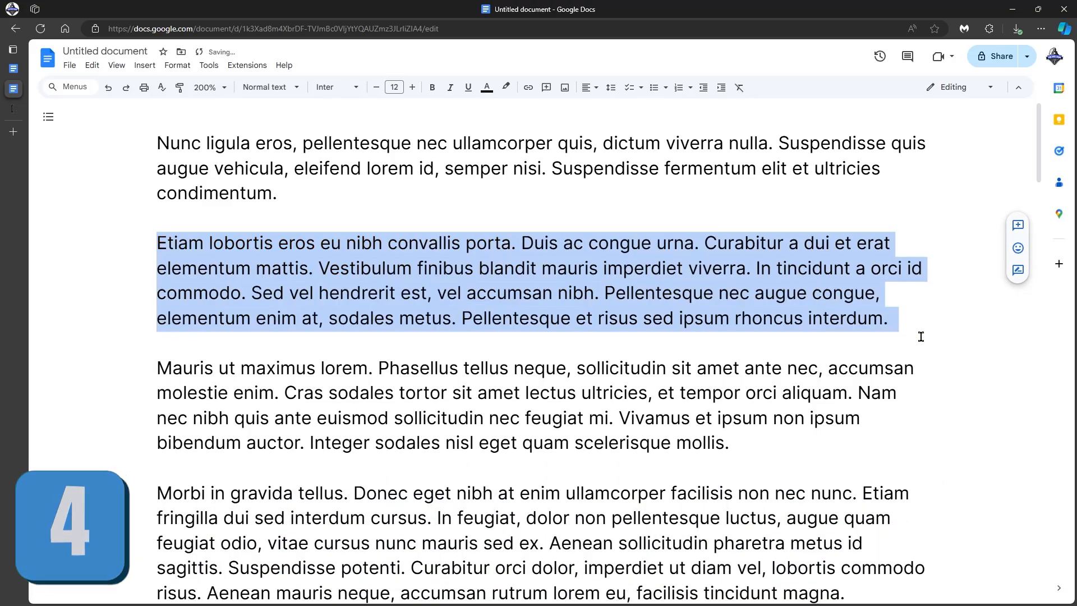
click(523, 243)
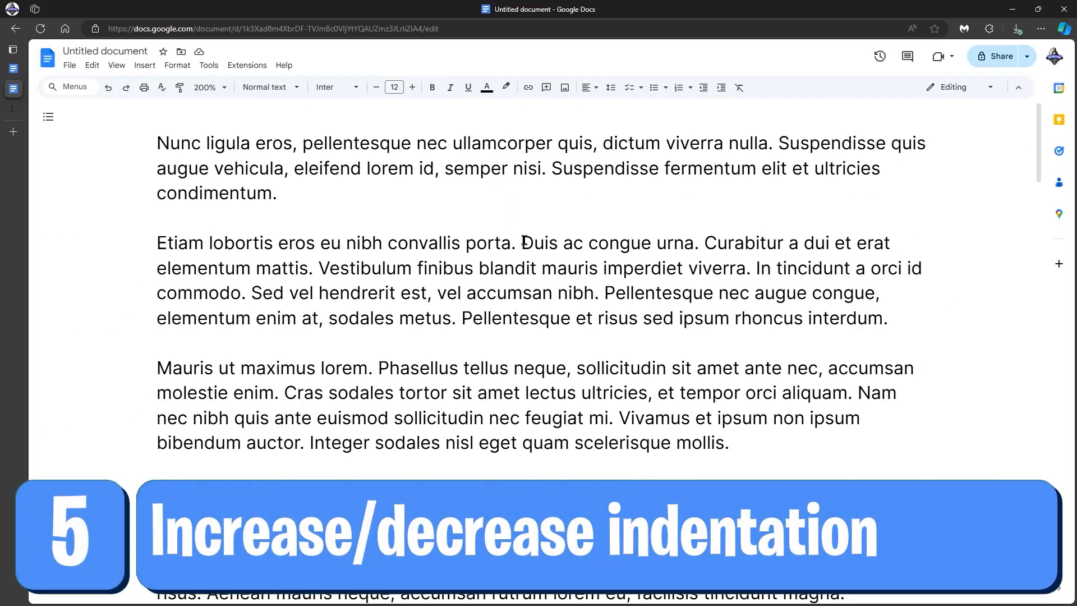
click(720, 88)
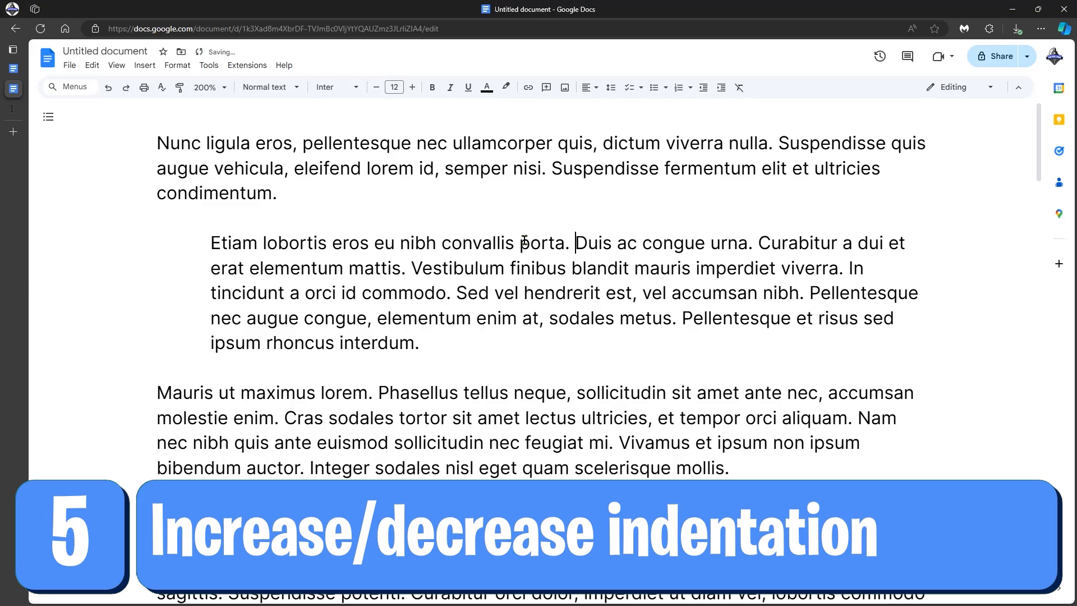
click(721, 88)
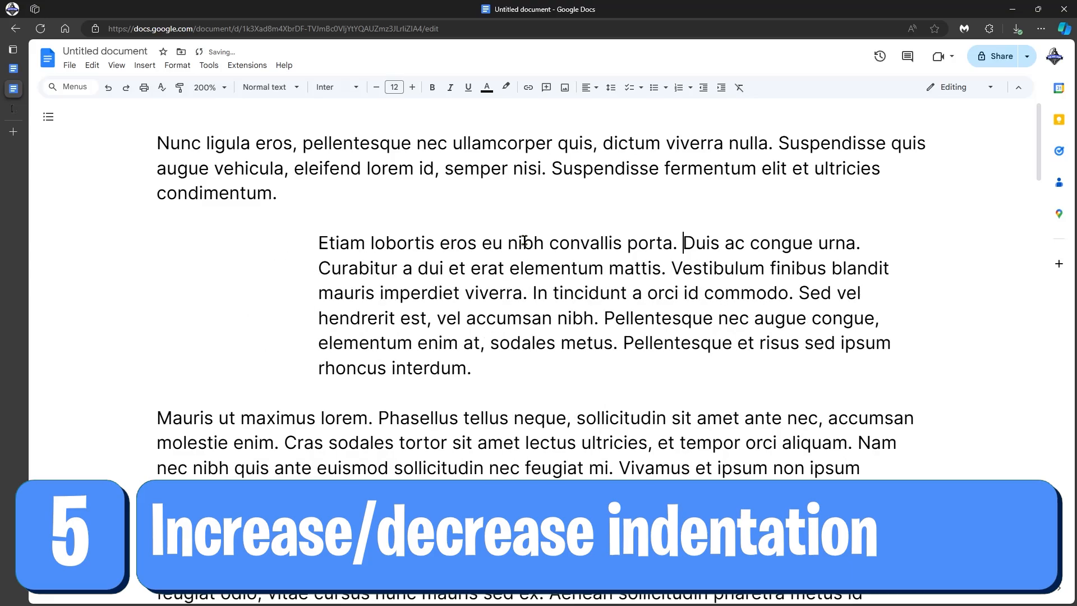
click(720, 88)
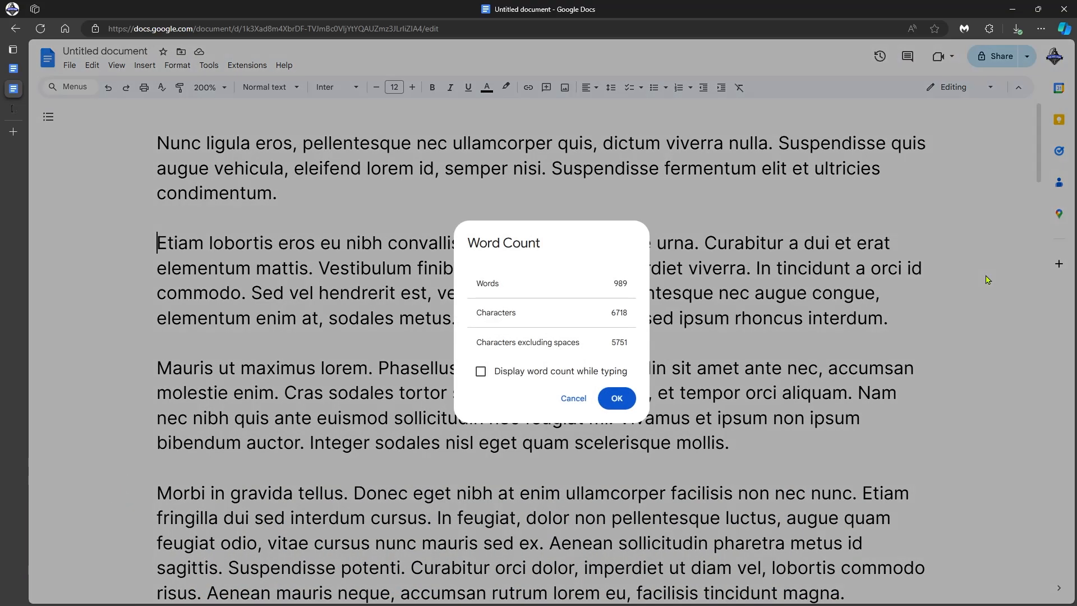
click(616, 398)
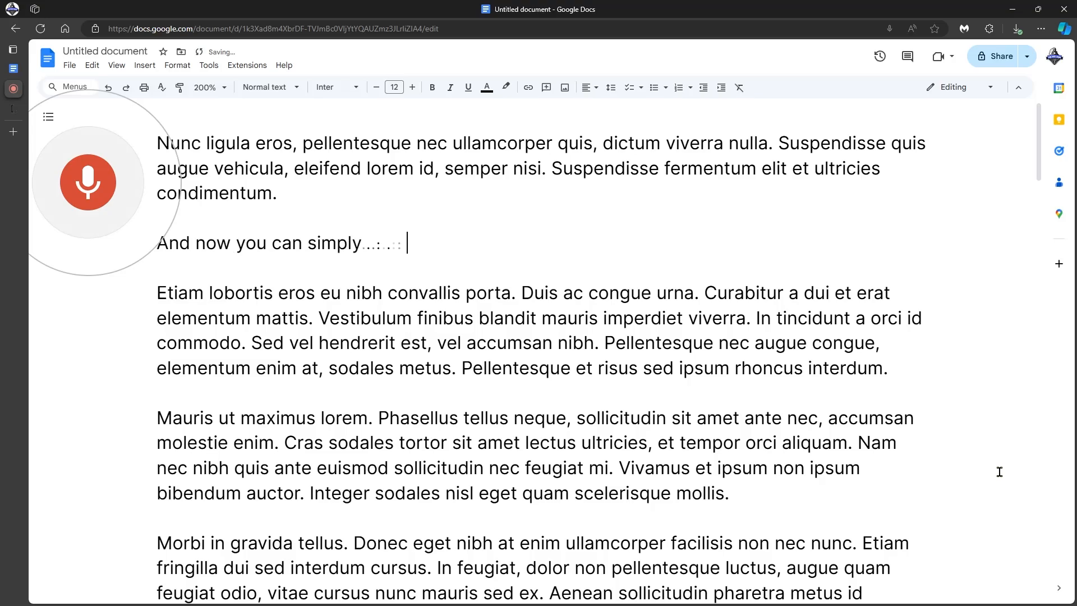
- Dictate 'start typing by using your voice. Much easier.' as a new line via voice typing
text(start typing by using your voice.)
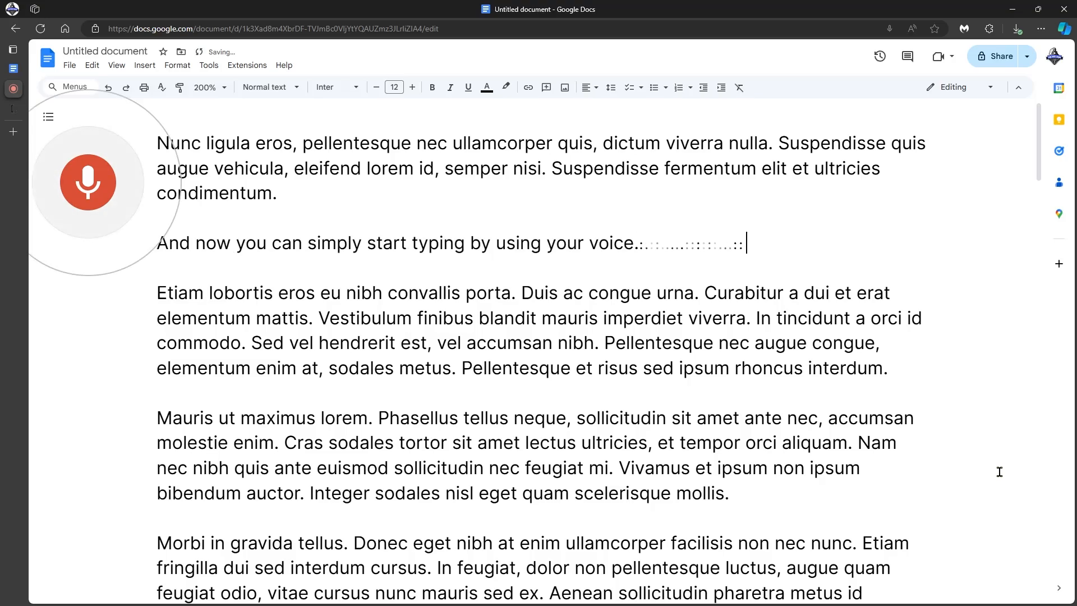
text(Much easier.)
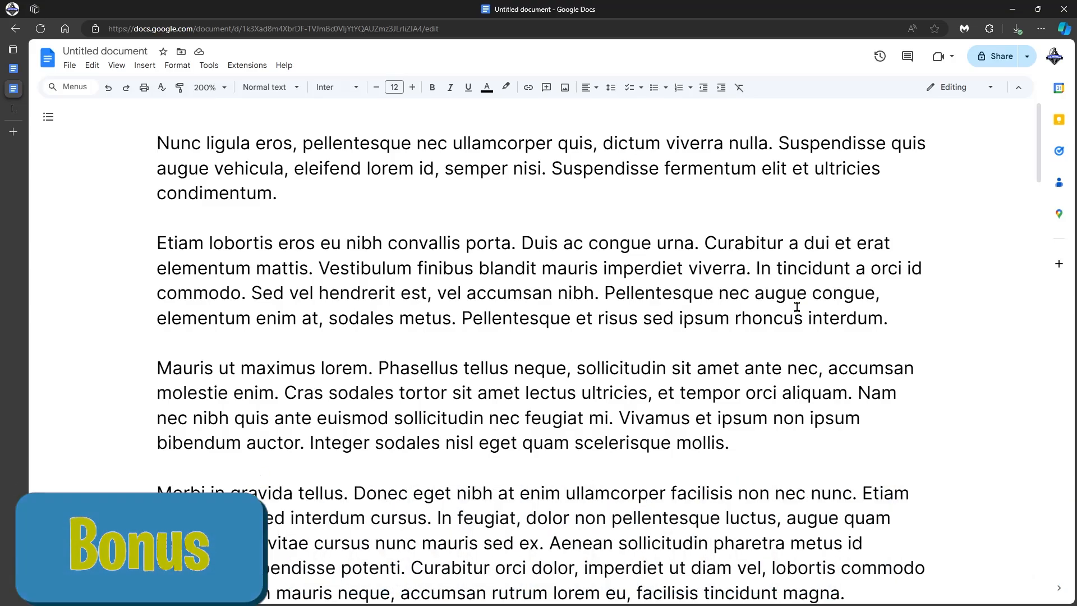
- Show the keyboard shortcuts list and search it for 'save'
key(ctrl+/)
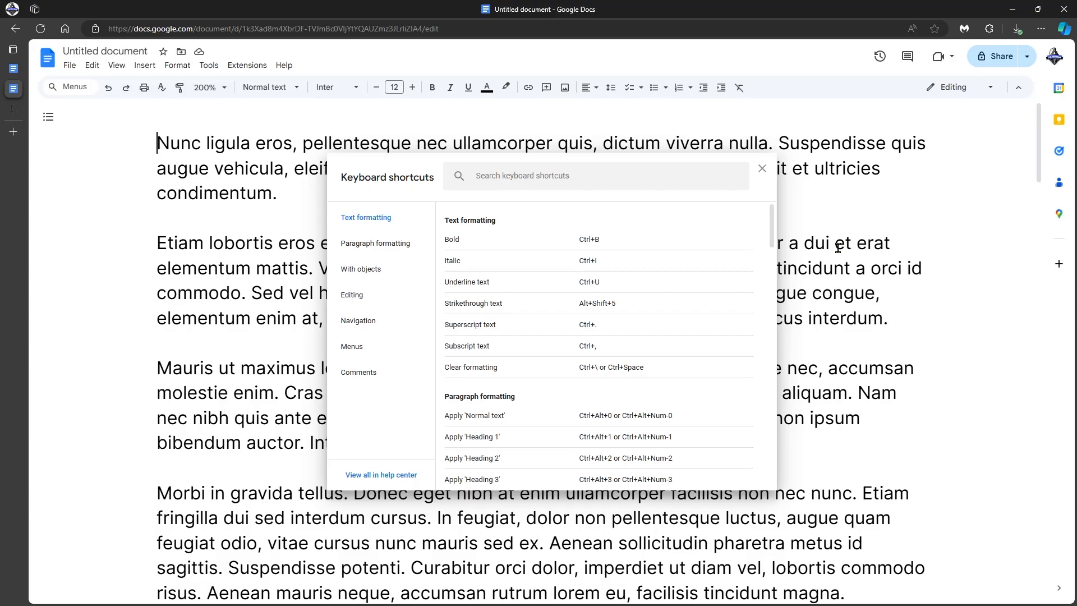
text(s)
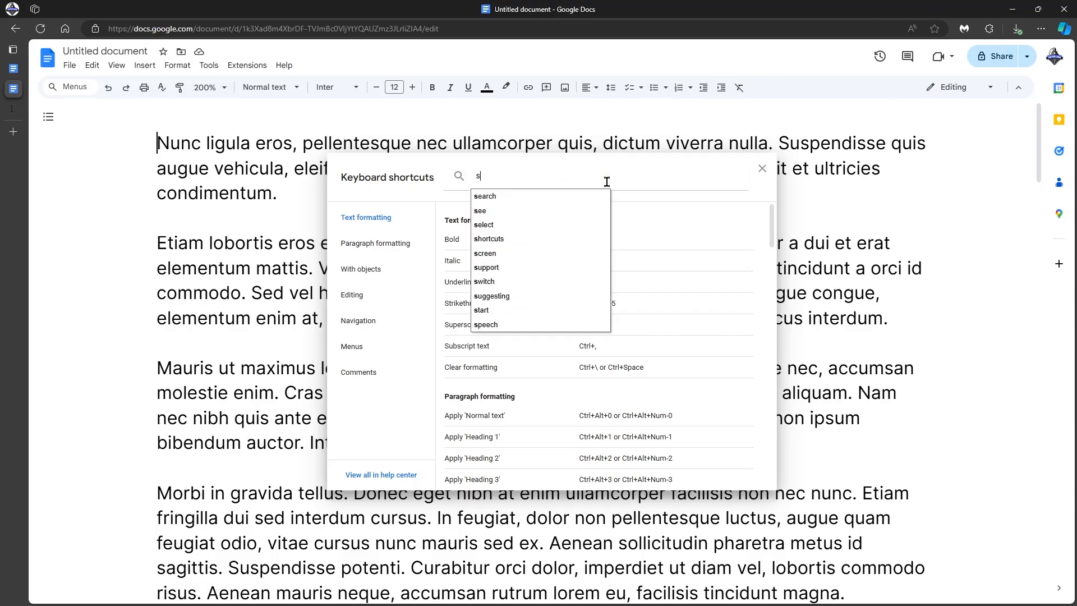
text(ave)
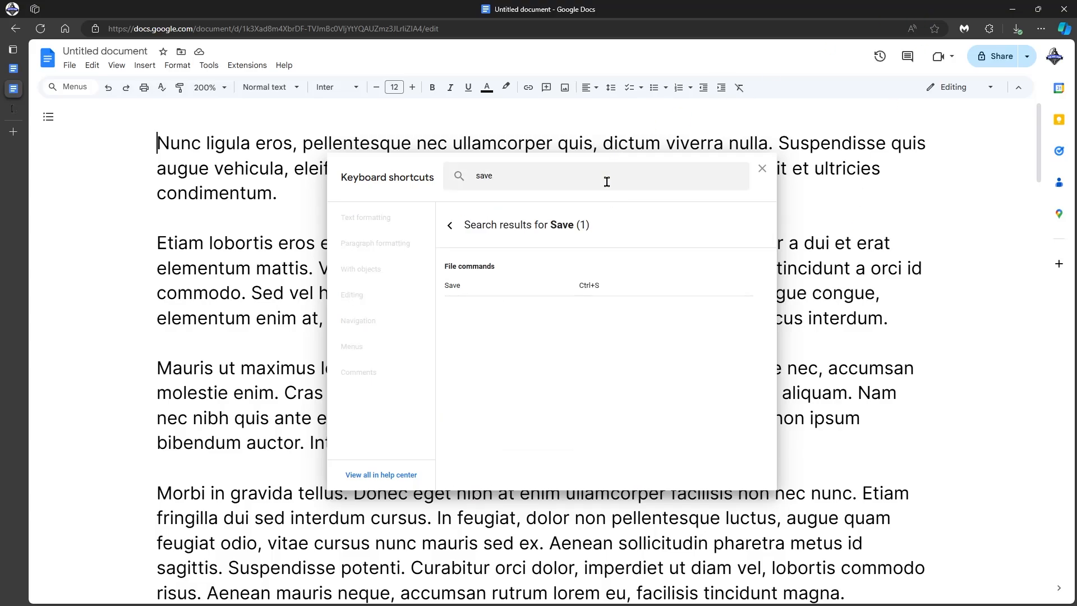